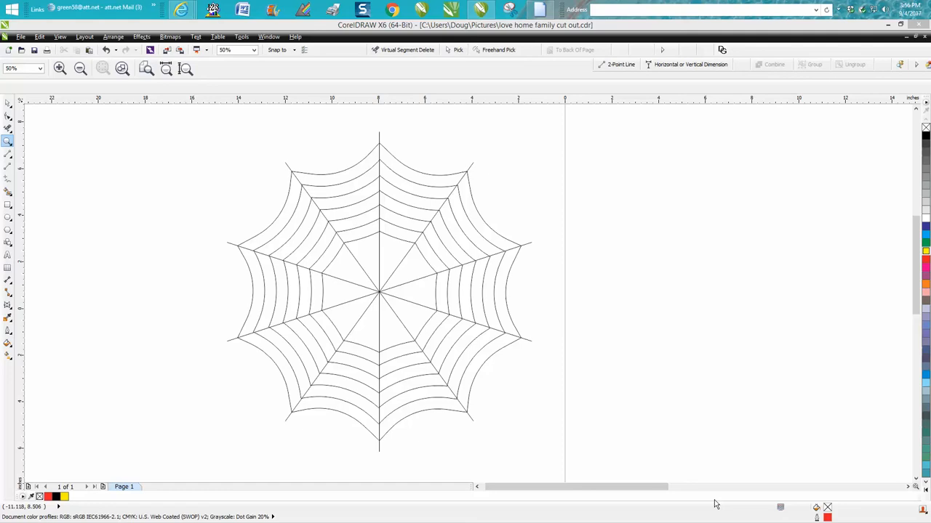
mouse_move(439, 427)
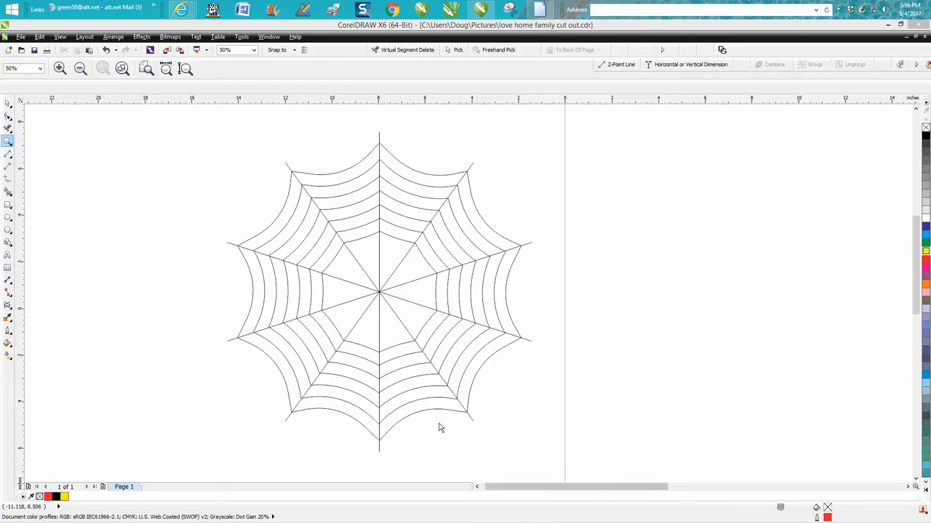
mouse_move(315, 264)
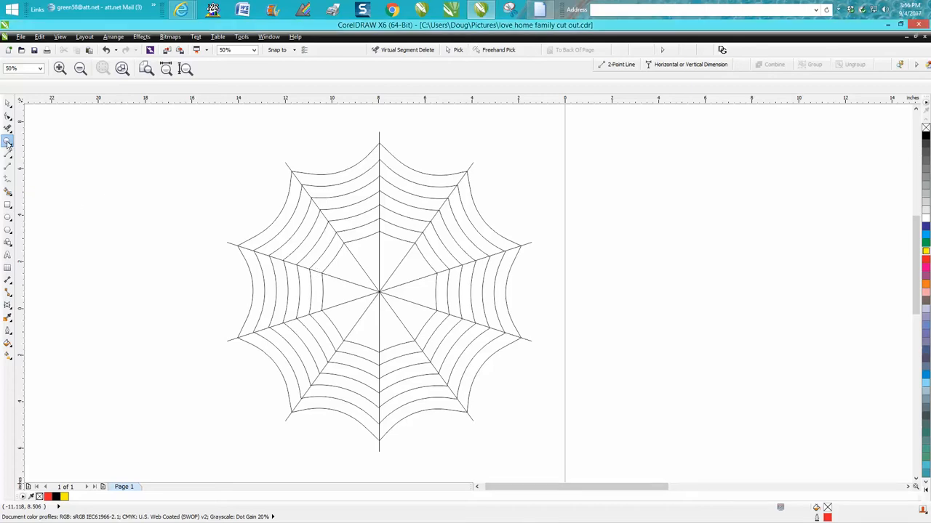
Move to a blank area of the page and draw a ten-sided polygon
click(120, 176)
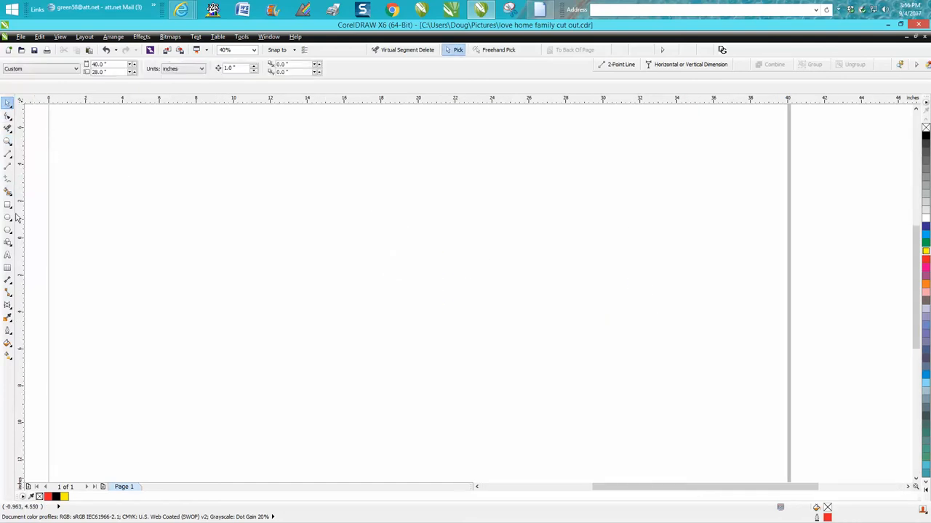
click(8, 229)
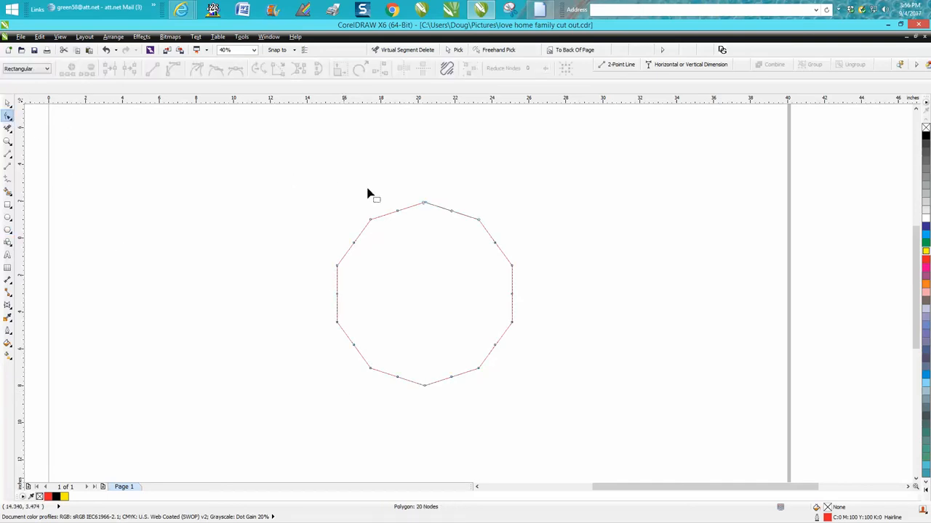
mouse_move(426, 207)
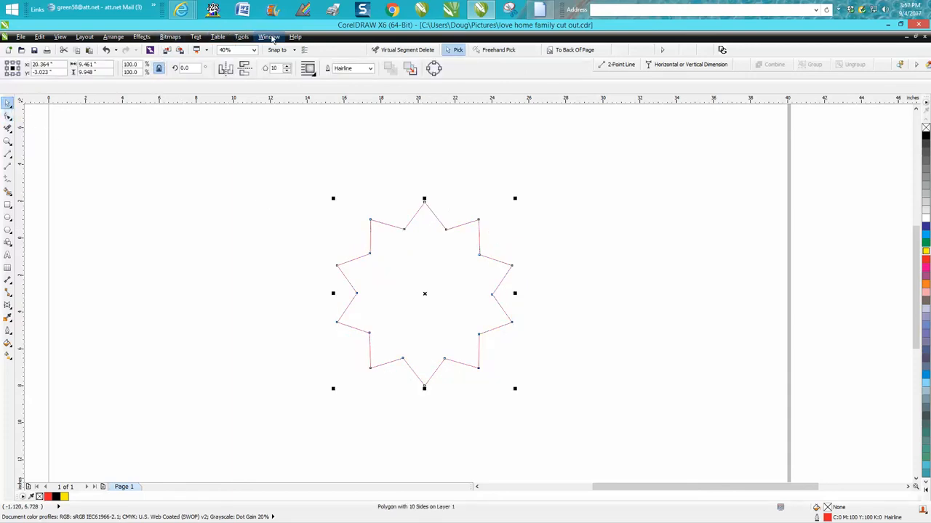
Try a 2-inch fillet in the Fillet/Scallop/Chamfer docker, dismiss the warning, set radius 0.5, then undo
click(268, 36)
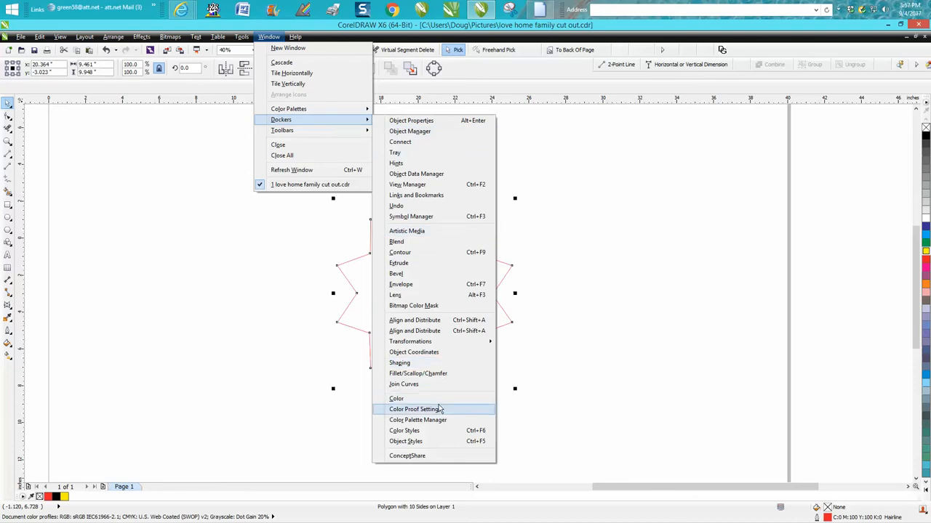
click(418, 372)
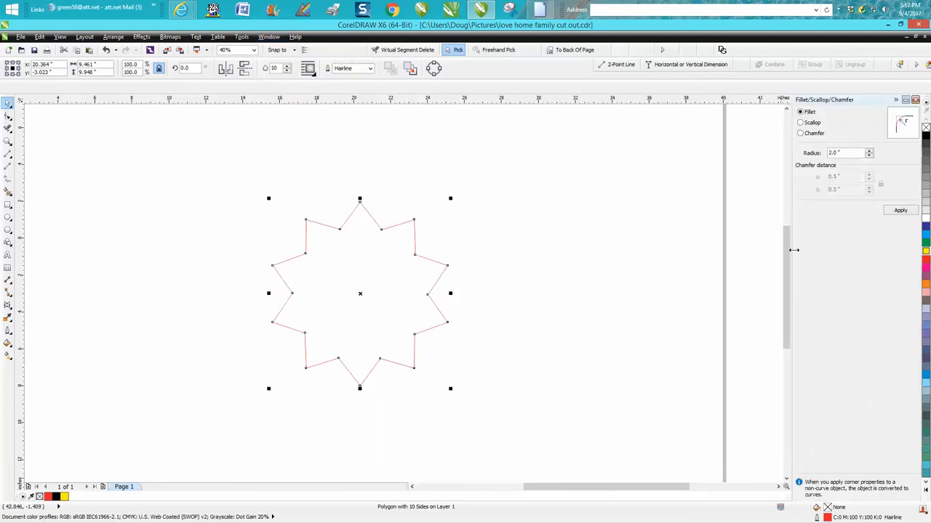
click(900, 210)
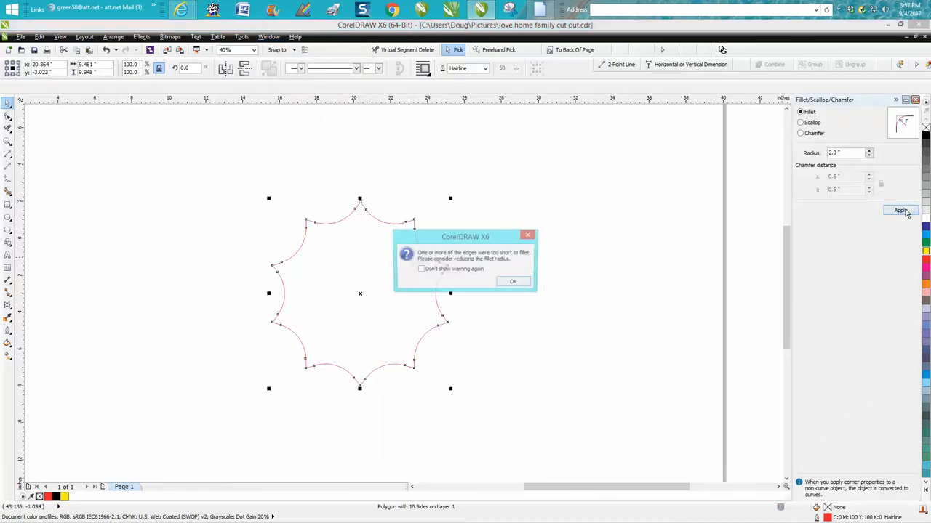
click(900, 210)
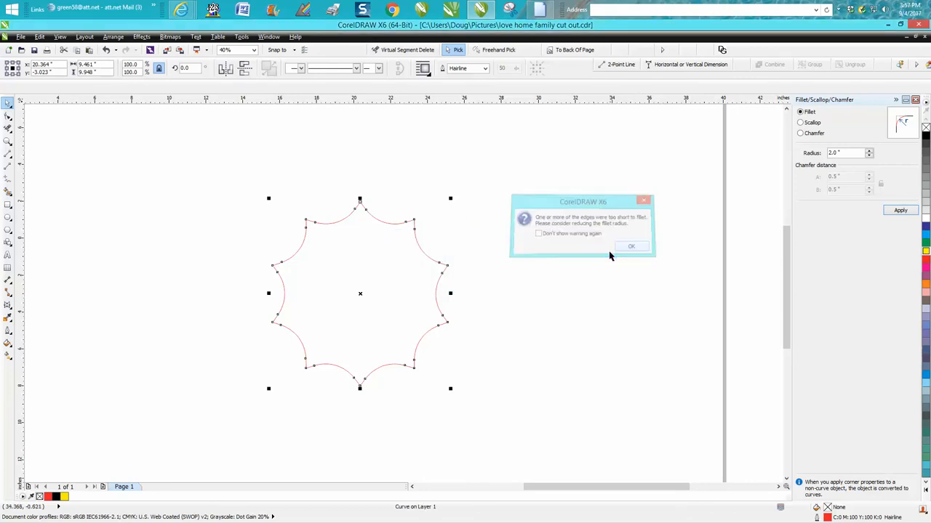
click(631, 245)
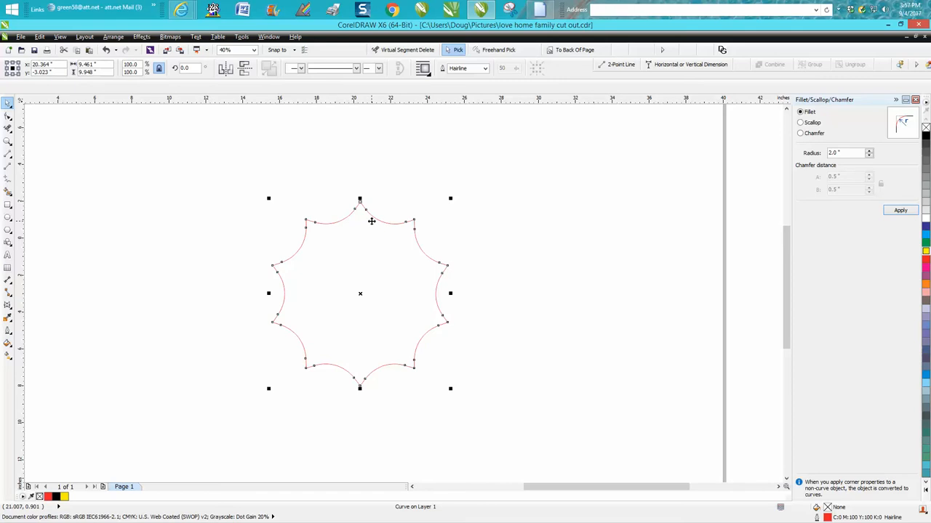
mouse_move(424, 263)
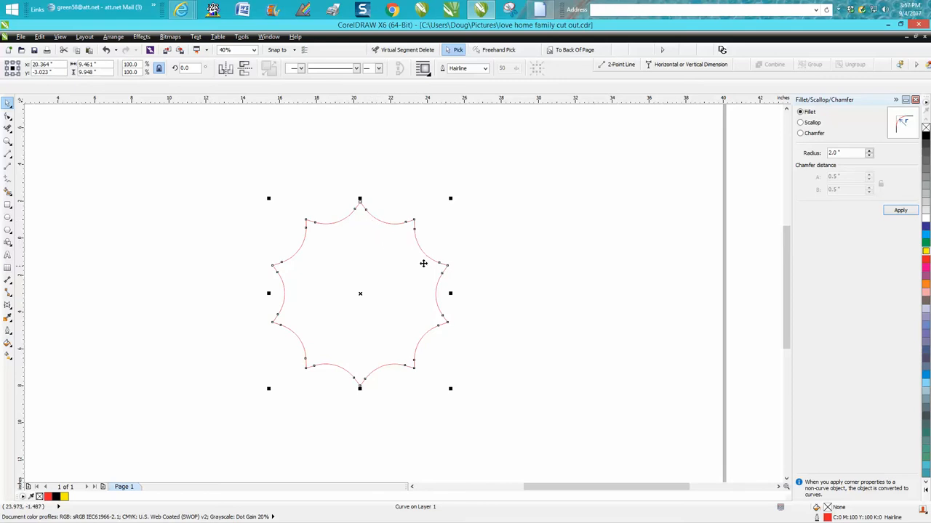
mouse_move(182, 132)
text(.5)
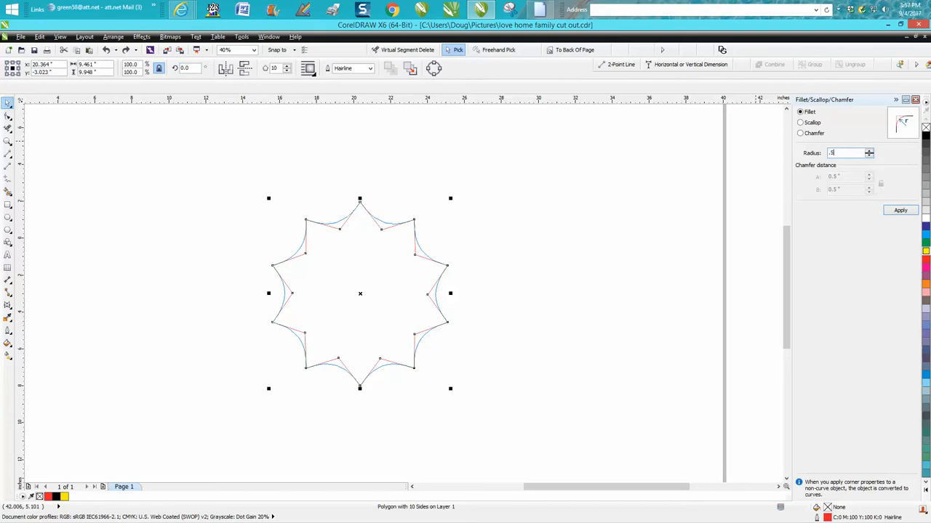
click(900, 210)
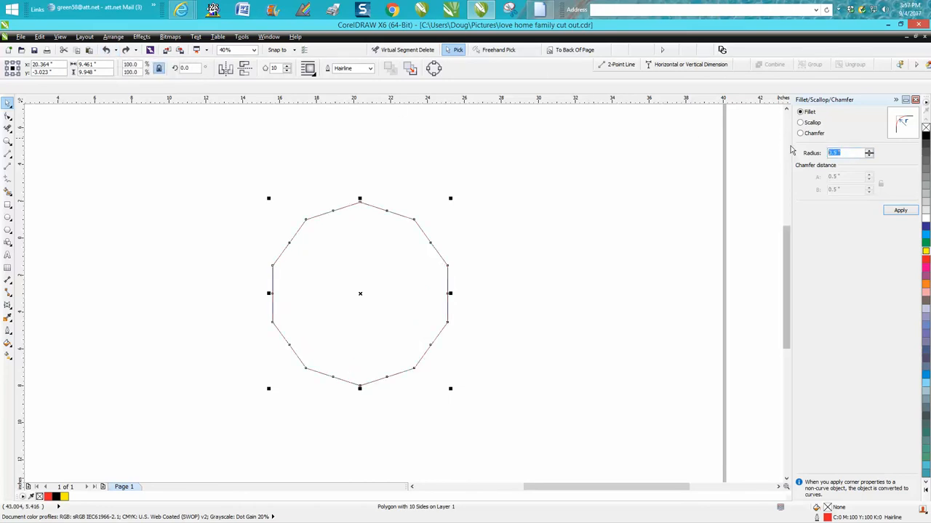
Reshape the polygon into a ten-pointed star and fillet its corners into curved sides
click(900, 211)
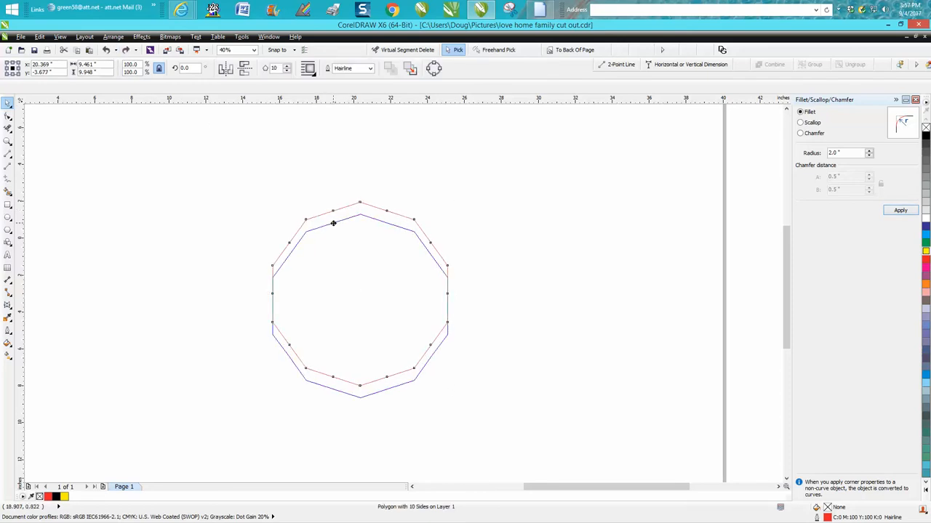
click(243, 188)
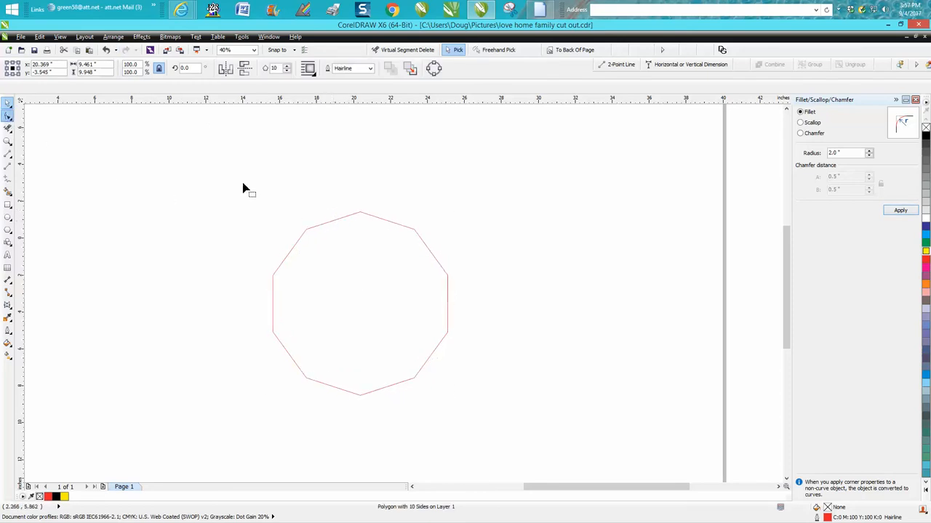
click(8, 115)
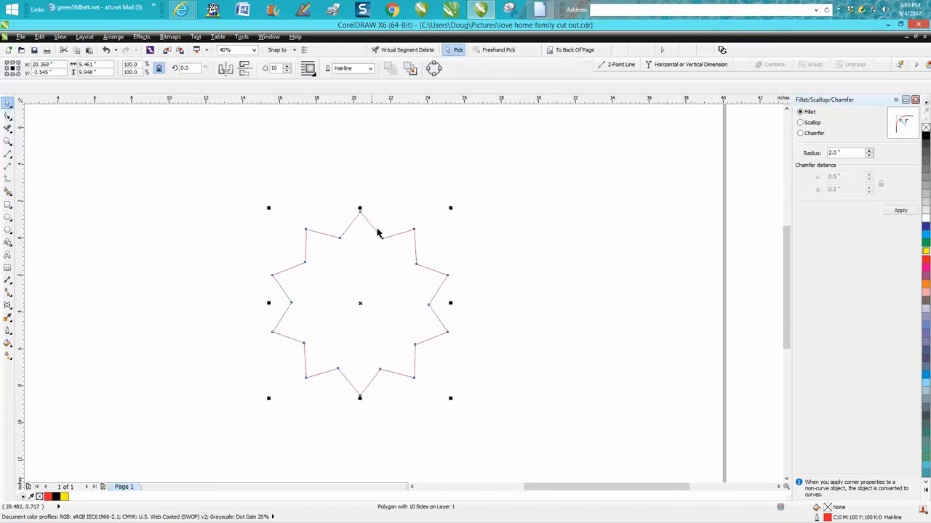
click(900, 210)
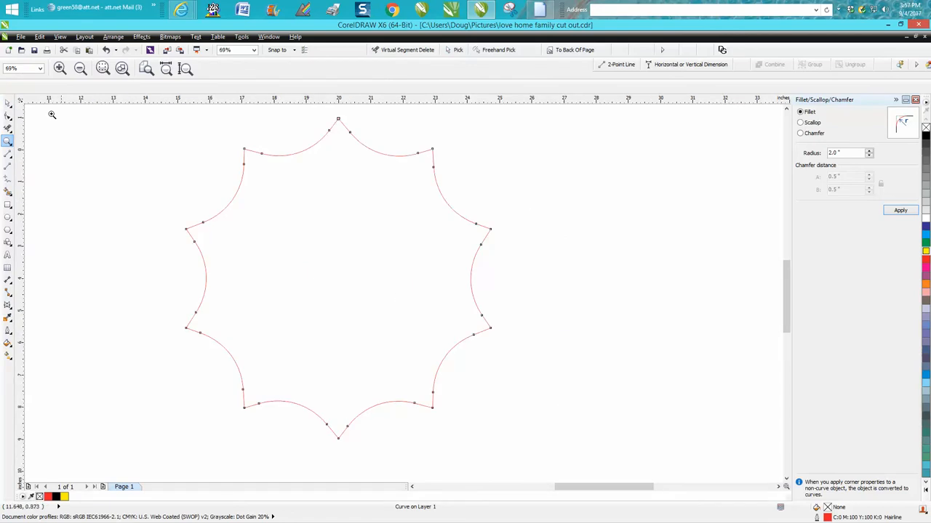
Apply an inside contour of 6 steps at 0.5-inch offset to the star
click(141, 37)
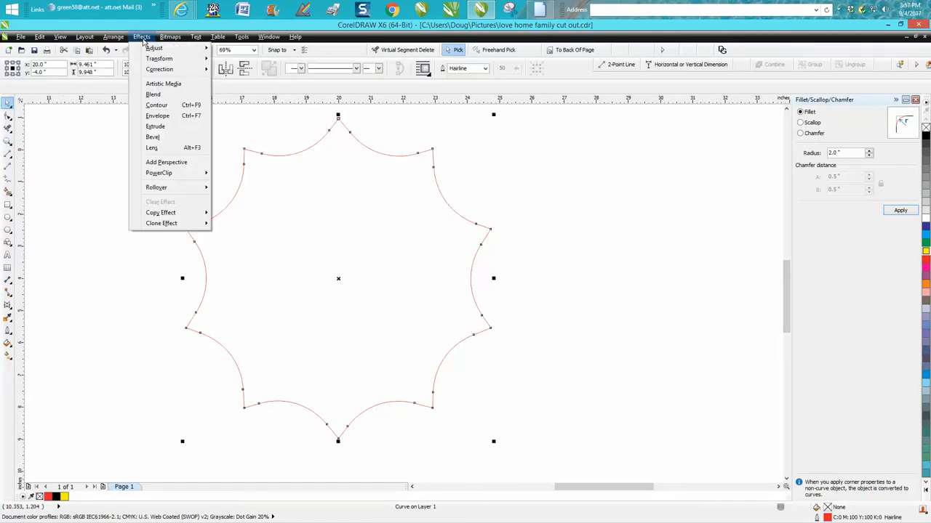
click(156, 105)
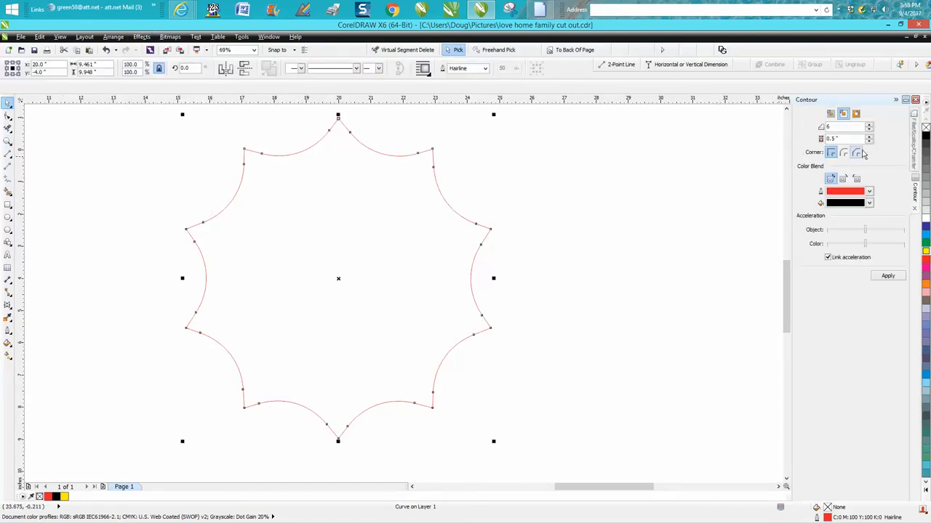
click(888, 276)
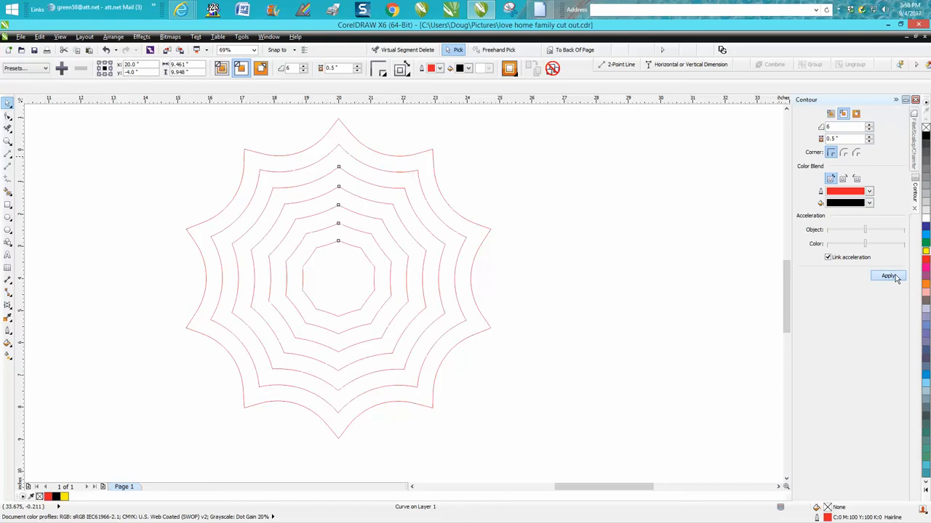
click(888, 276)
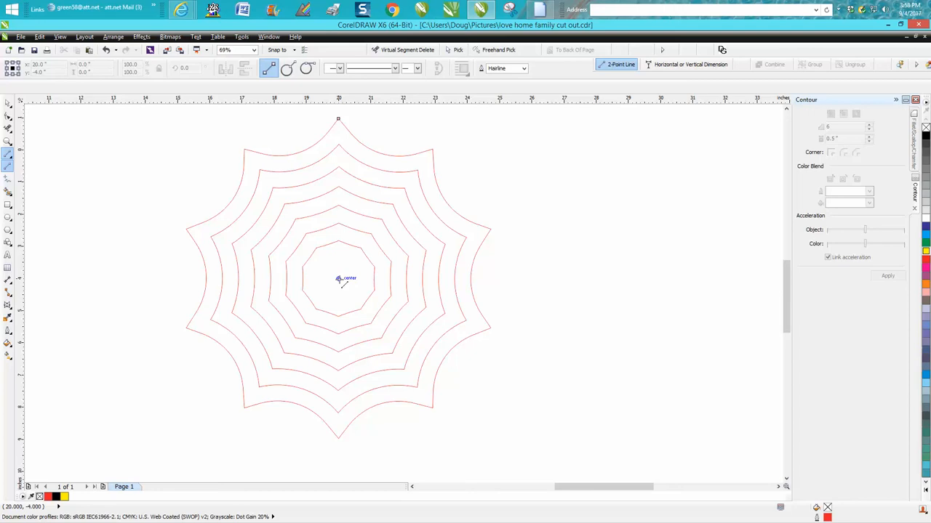
mouse_move(332, 281)
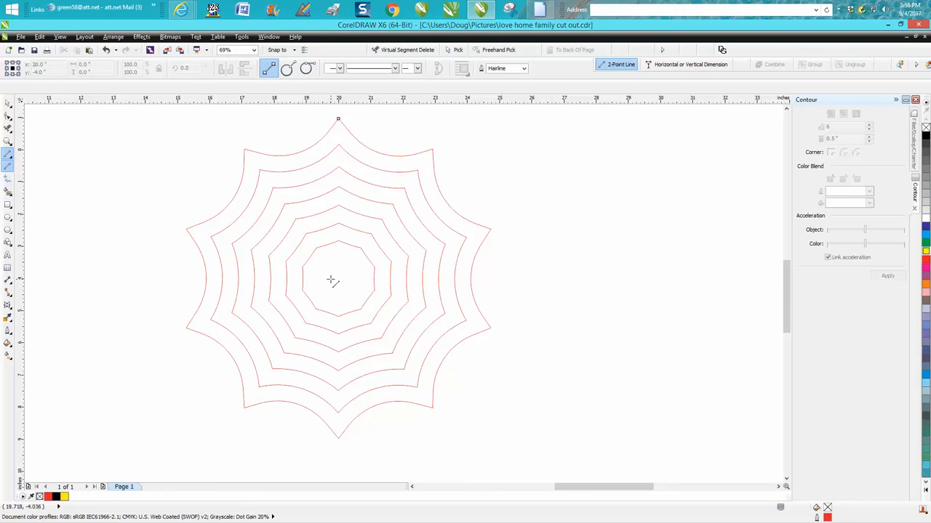
Draw a vertical line from the web's centre up to its top point
drag(338, 120, 338, 280)
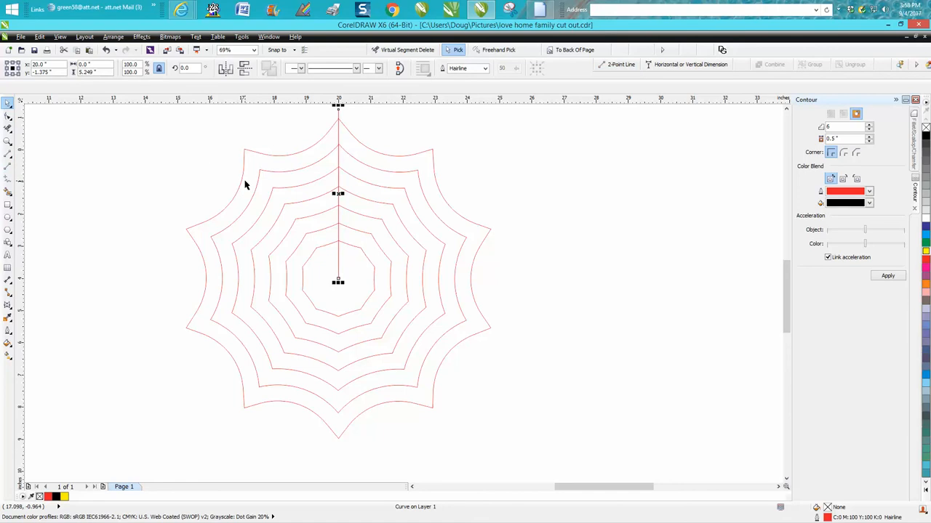
mouse_move(338, 194)
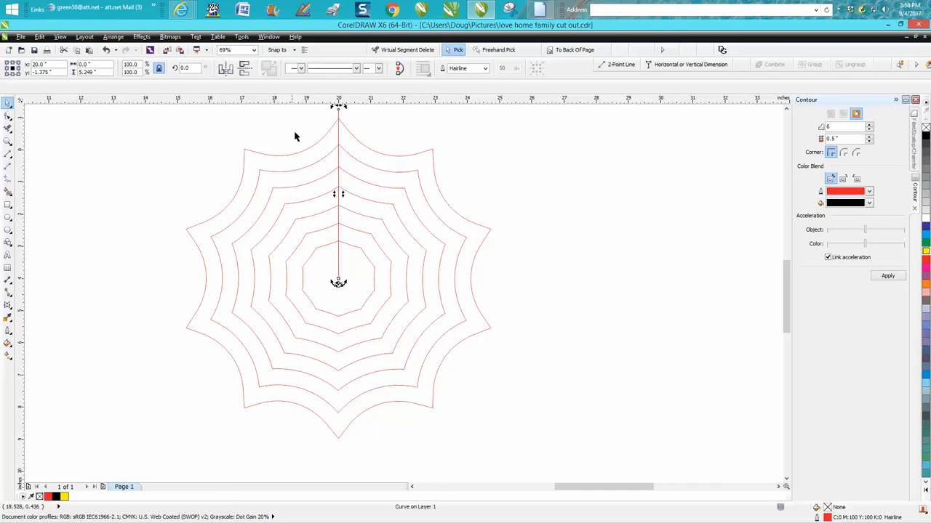
mouse_move(159, 67)
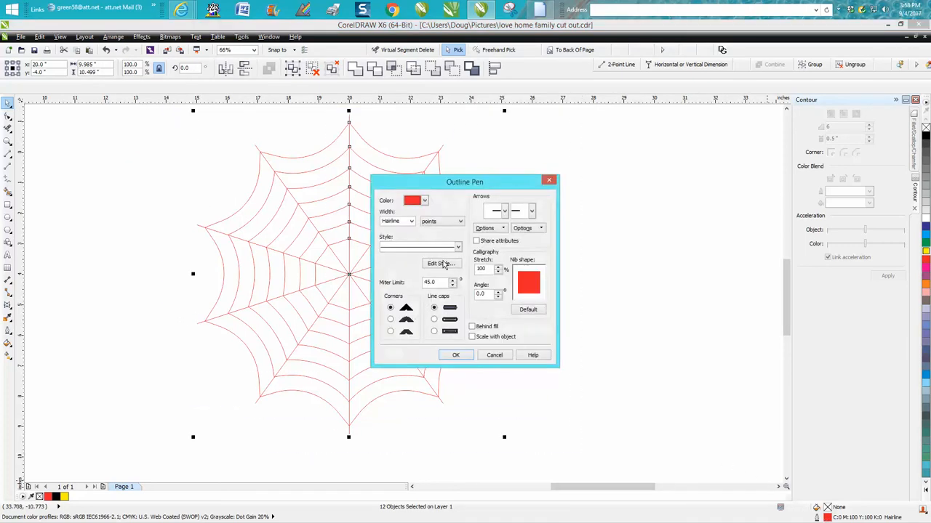
Set the outline to black at 0.75 pt in the Outline Pen dialog
click(396, 221)
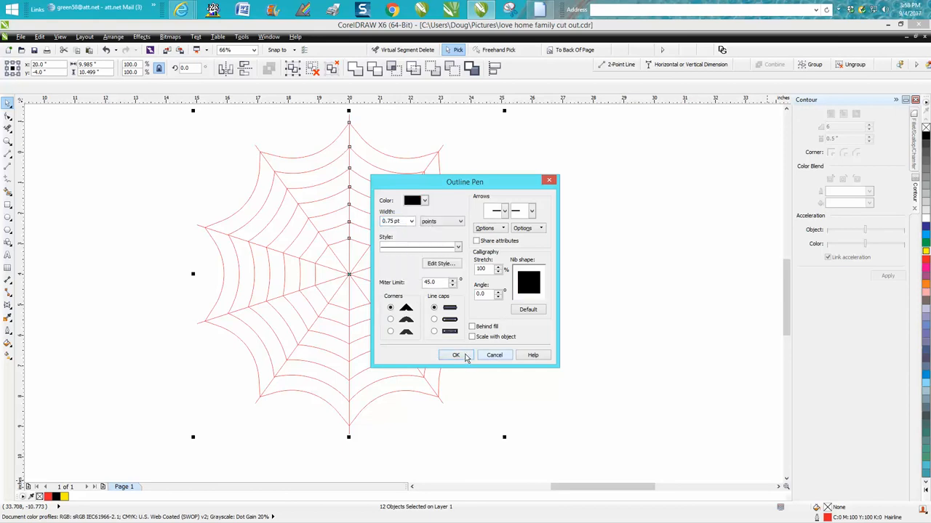
click(455, 355)
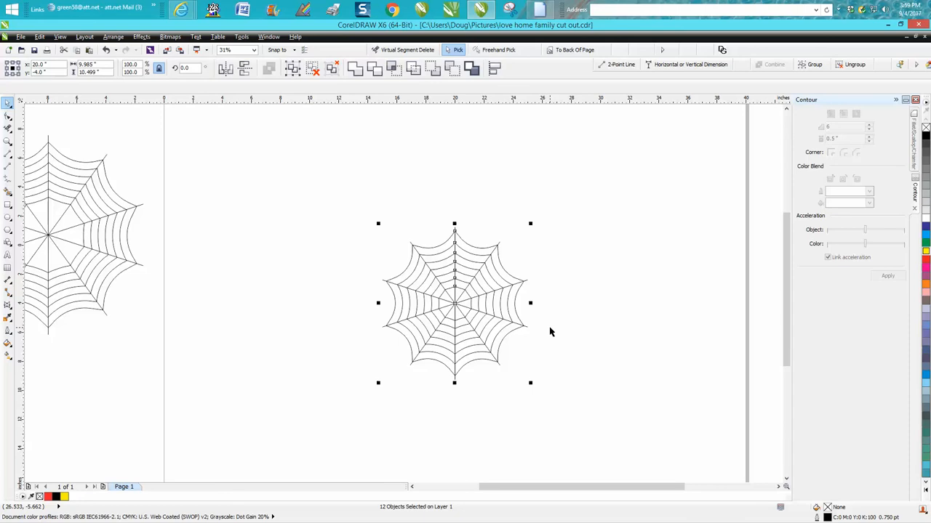
mouse_move(550, 331)
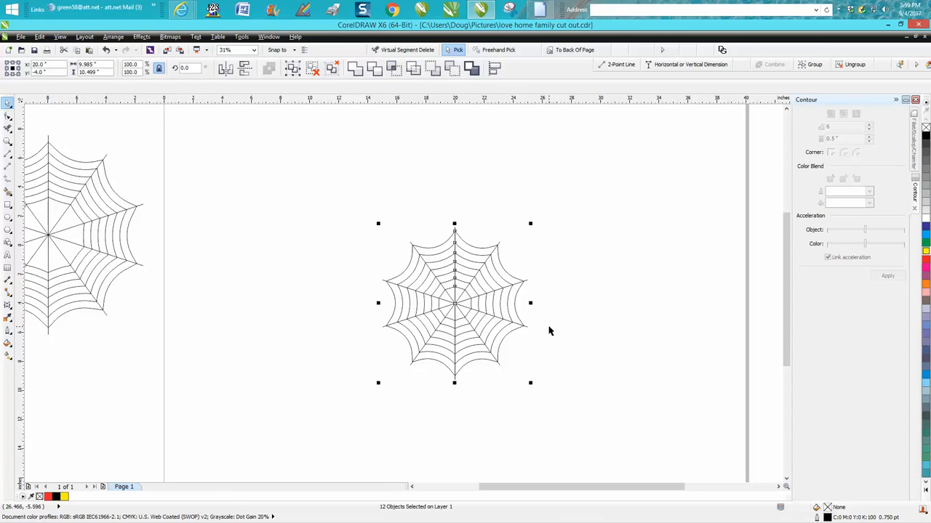